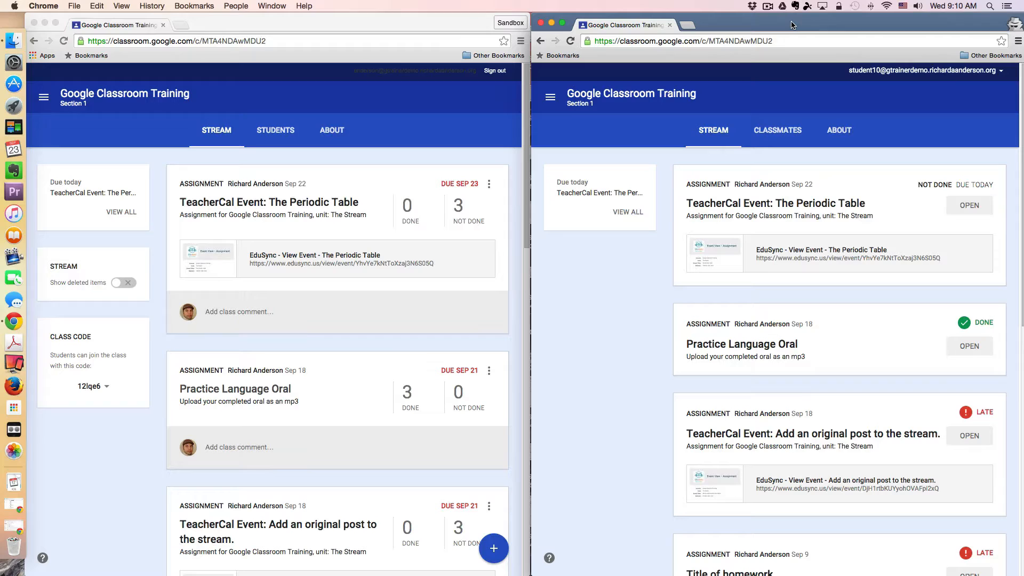
mouse_move(761, 18)
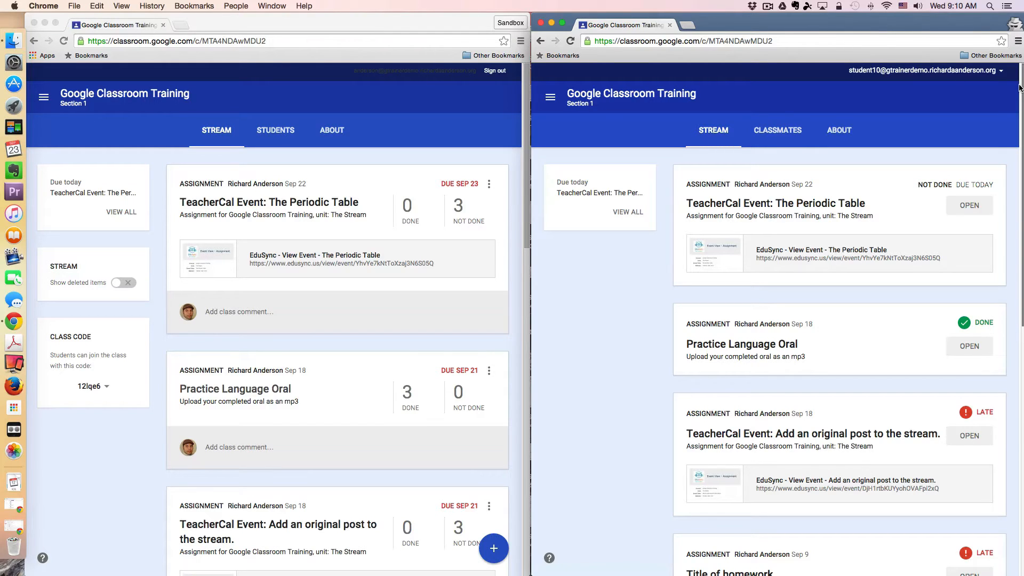
mouse_move(201, 294)
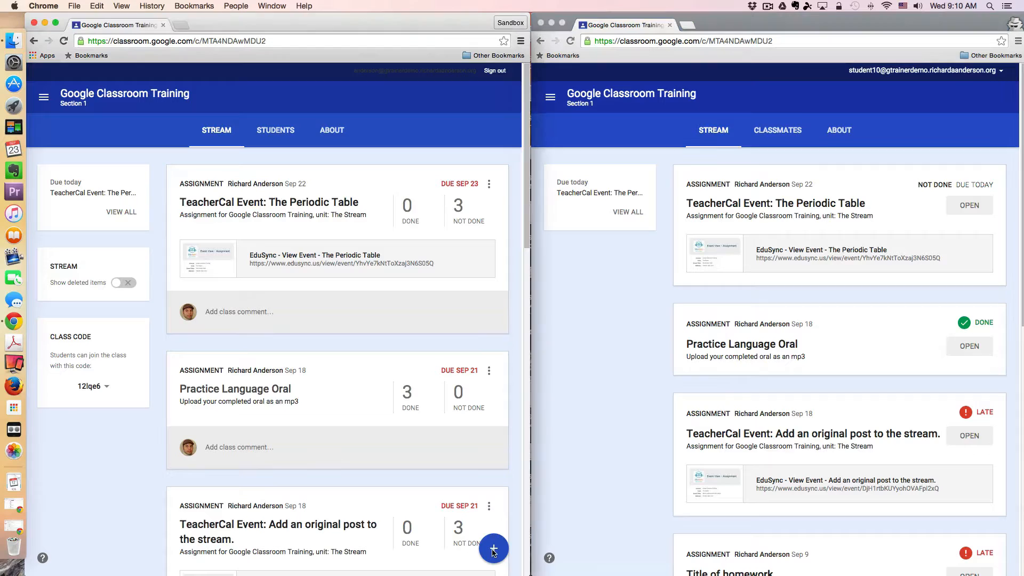
Start a new question post from the + menu on the class stream.
click(493, 548)
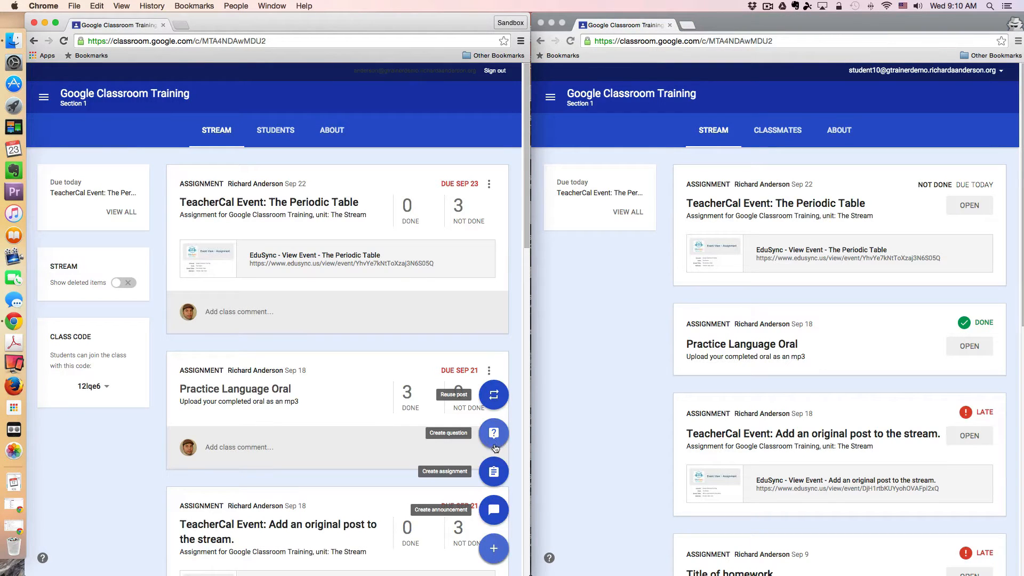
mouse_move(492, 433)
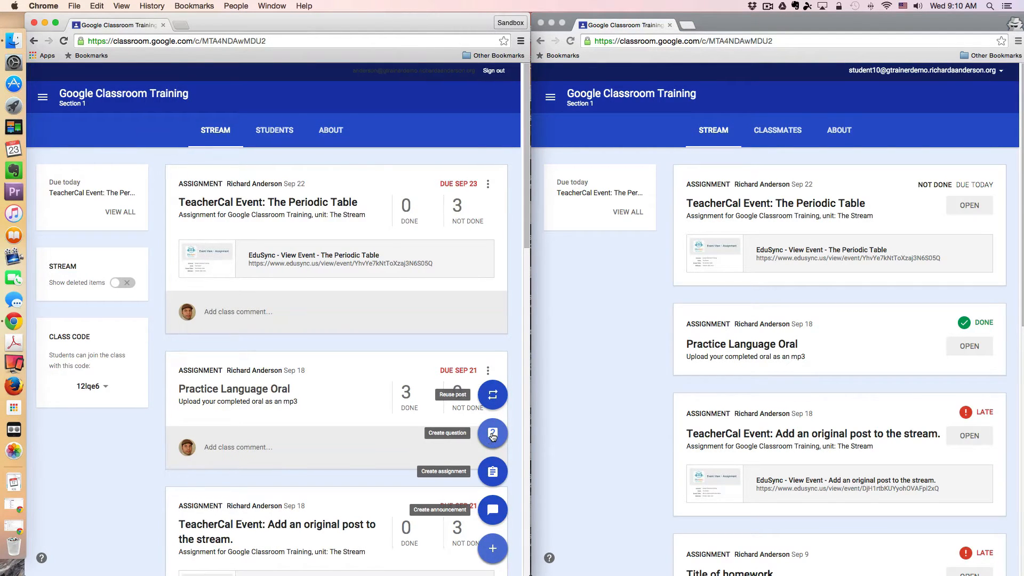
click(492, 433)
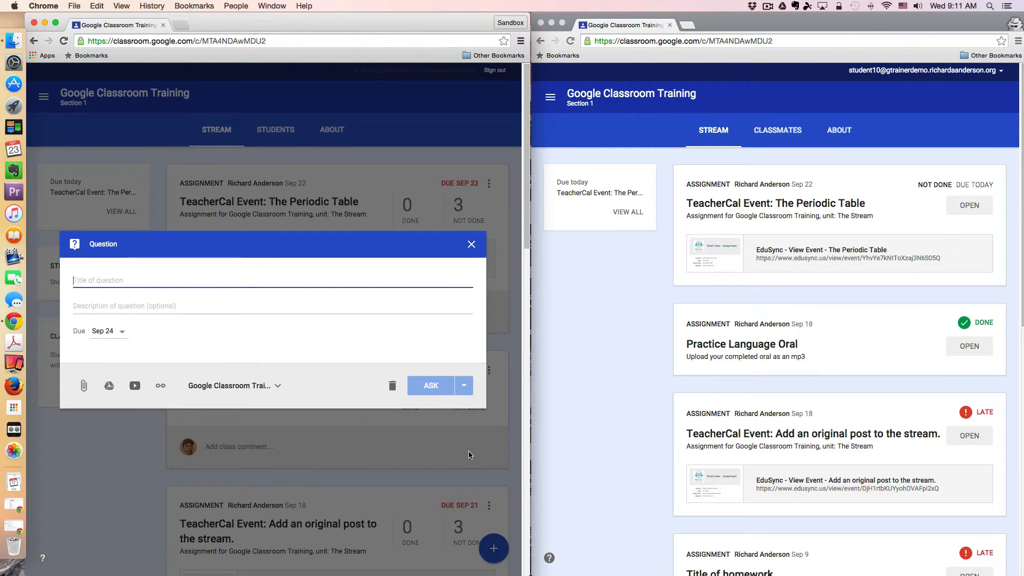
Enter the title 'Is the DC Metro too expensive, too cheap or priced fairly? Justify your opinion.' and ask it.
text(Is the C)
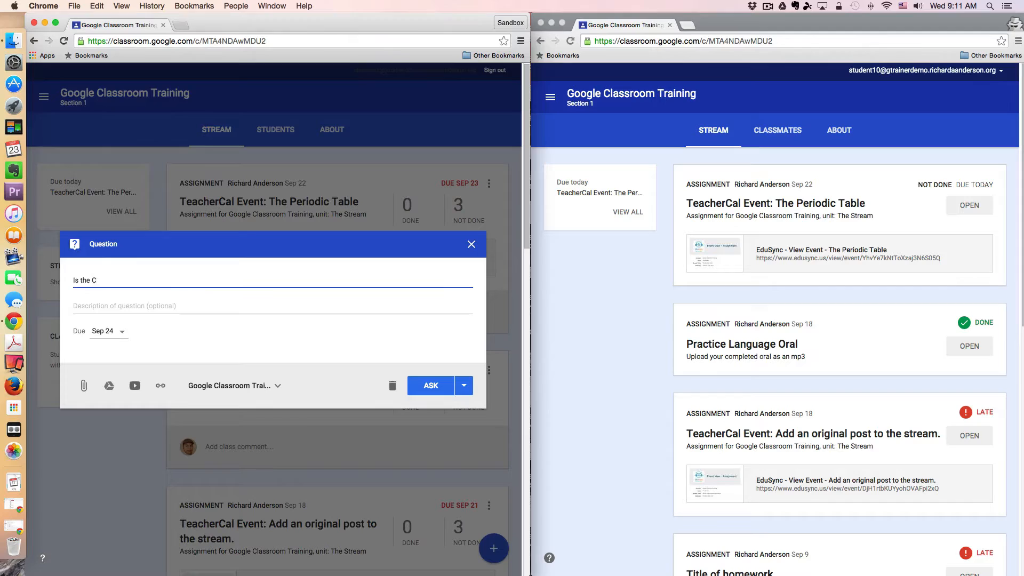
text(D)
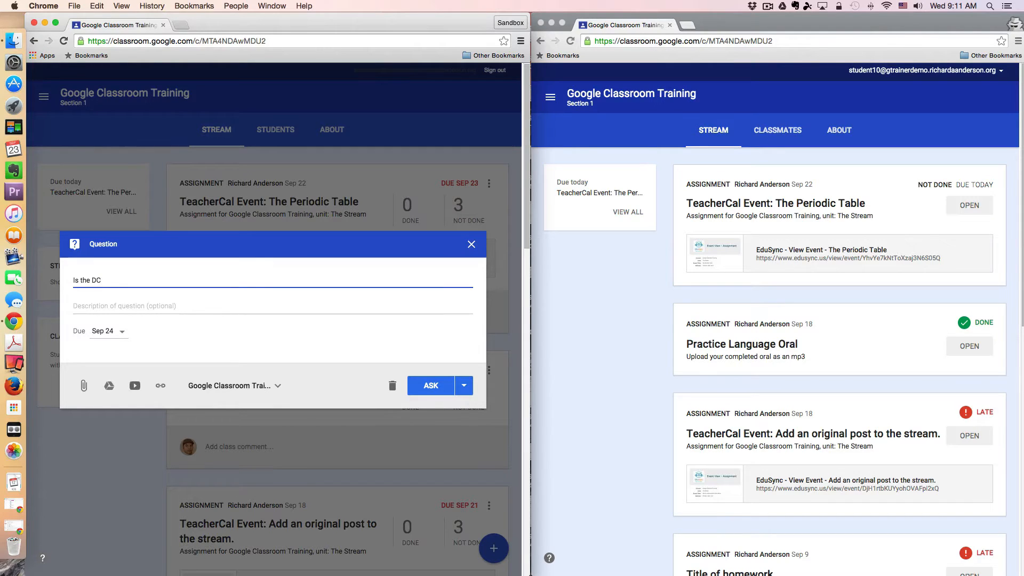
text(Metro too e)
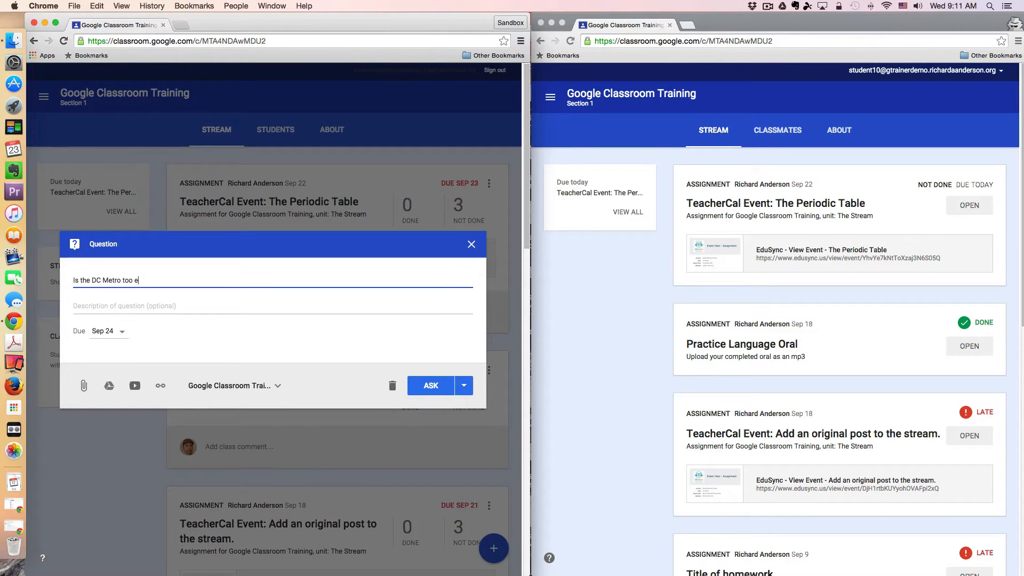
text(xpensive)
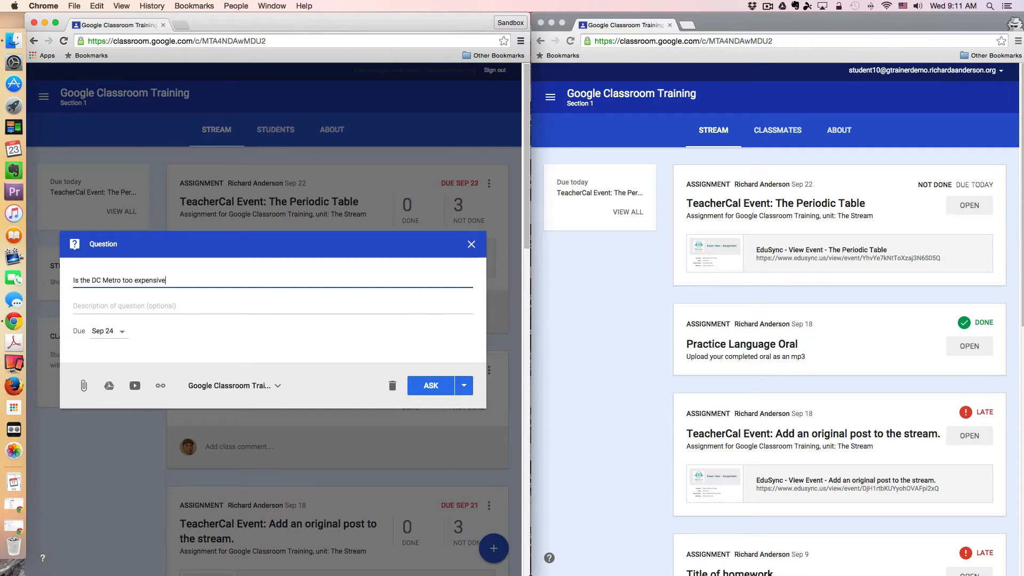
text(, too cheap or)
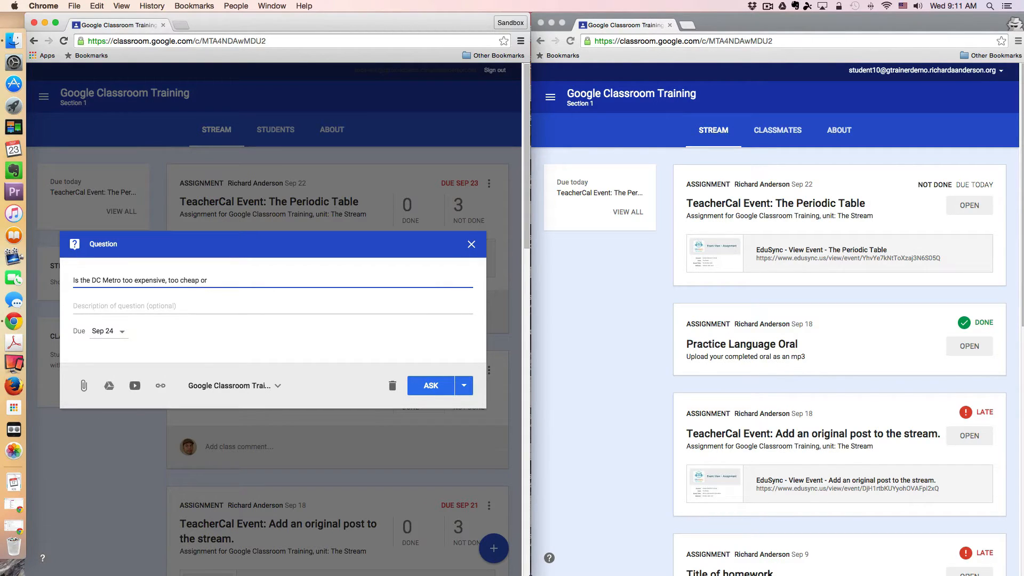
text(pr)
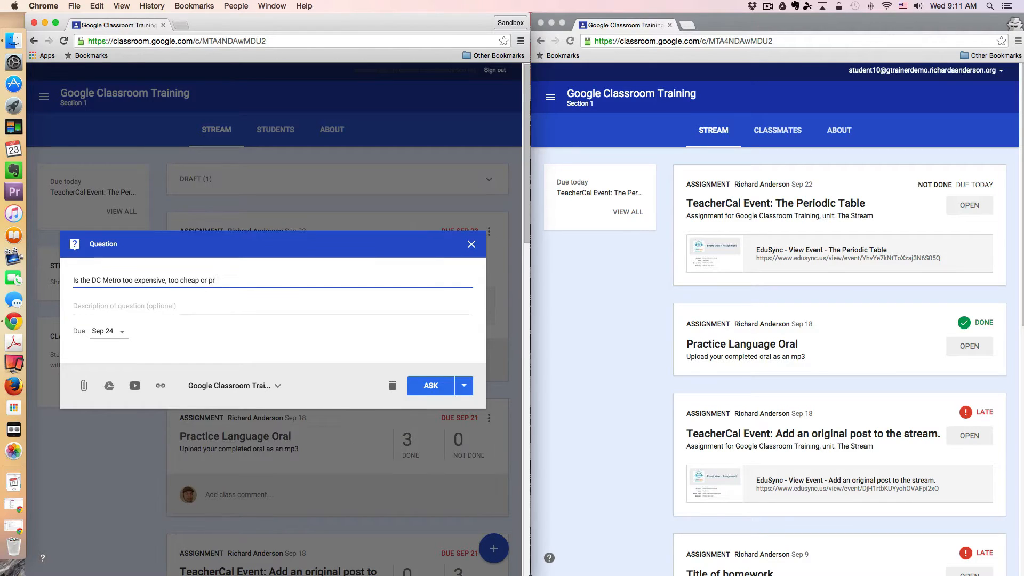
text(iced fairly)
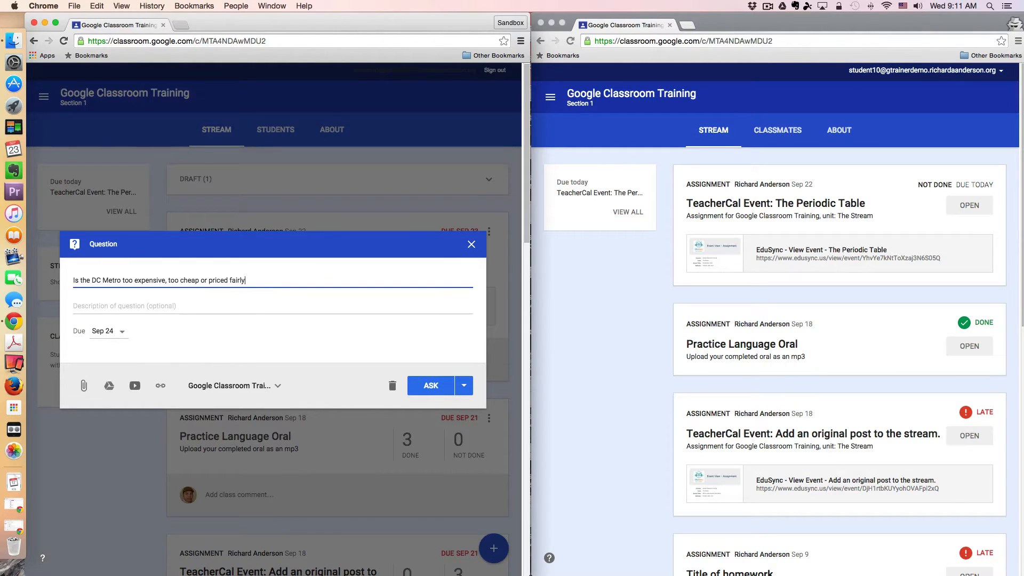
text(?)
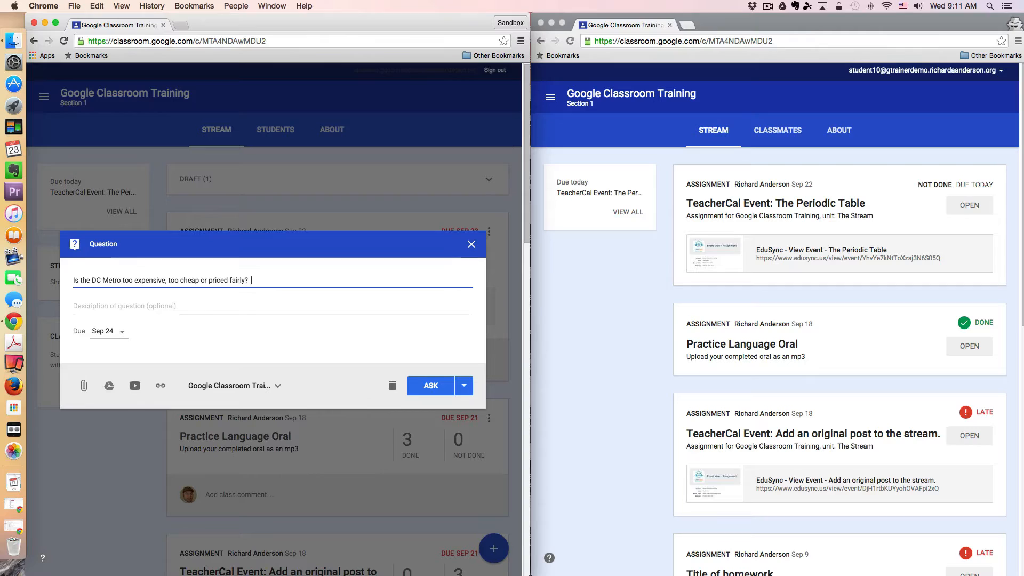
text(Justify your)
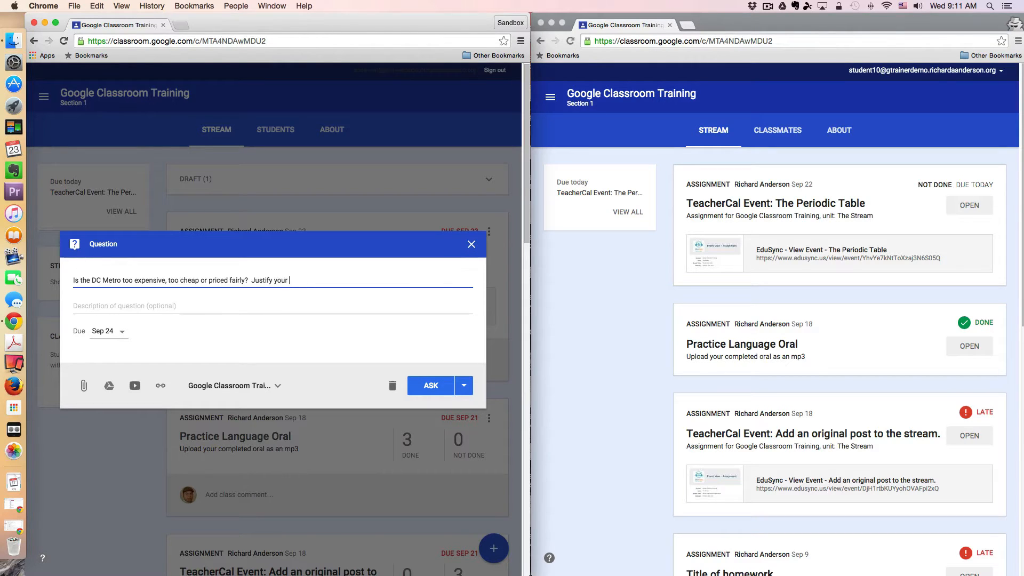
text(opini)
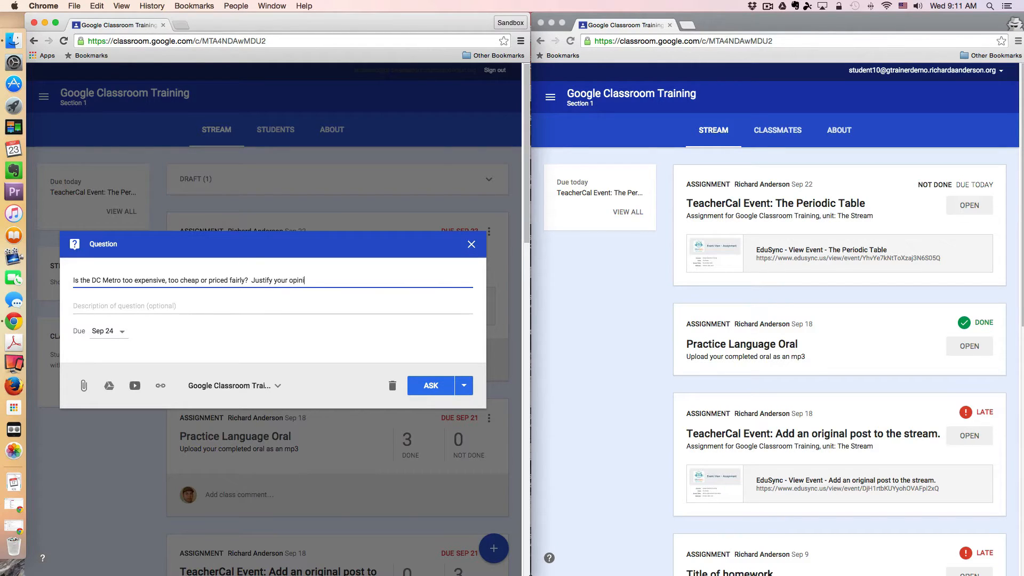
text(on.)
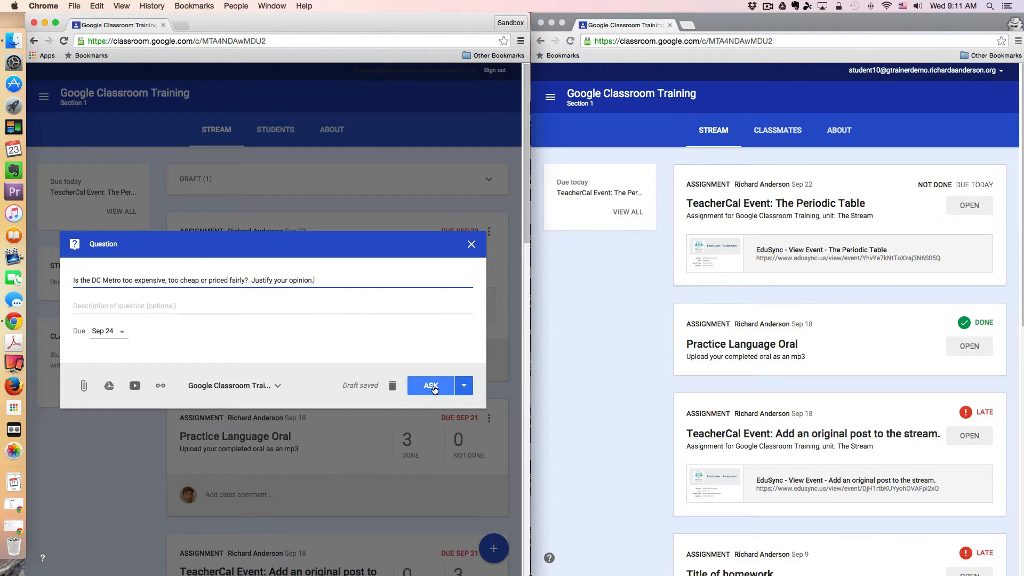
click(429, 385)
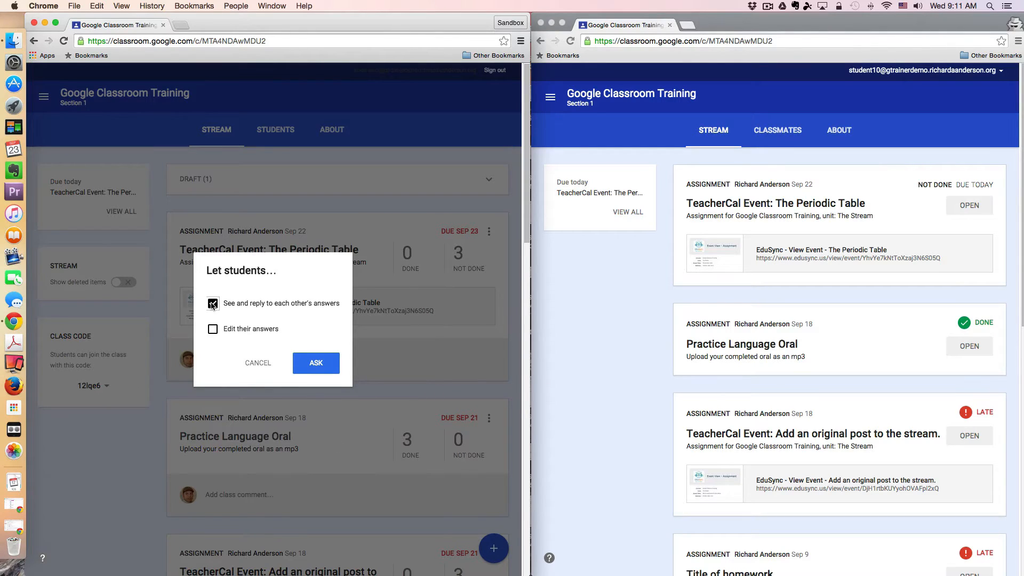
Turn off both 'See and reply' and 'Edit their answers', then post the question to the class.
click(212, 303)
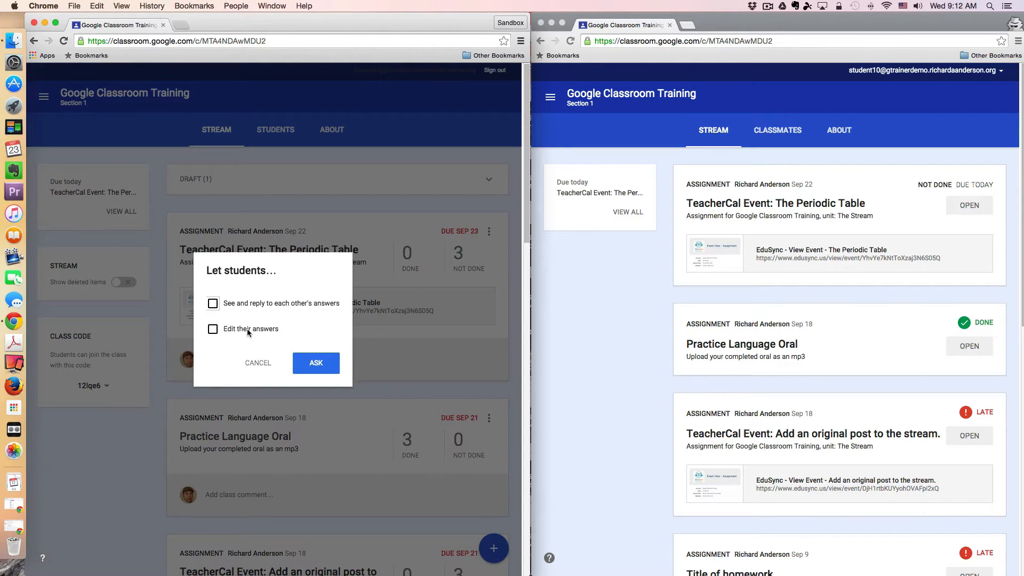
mouse_move(237, 342)
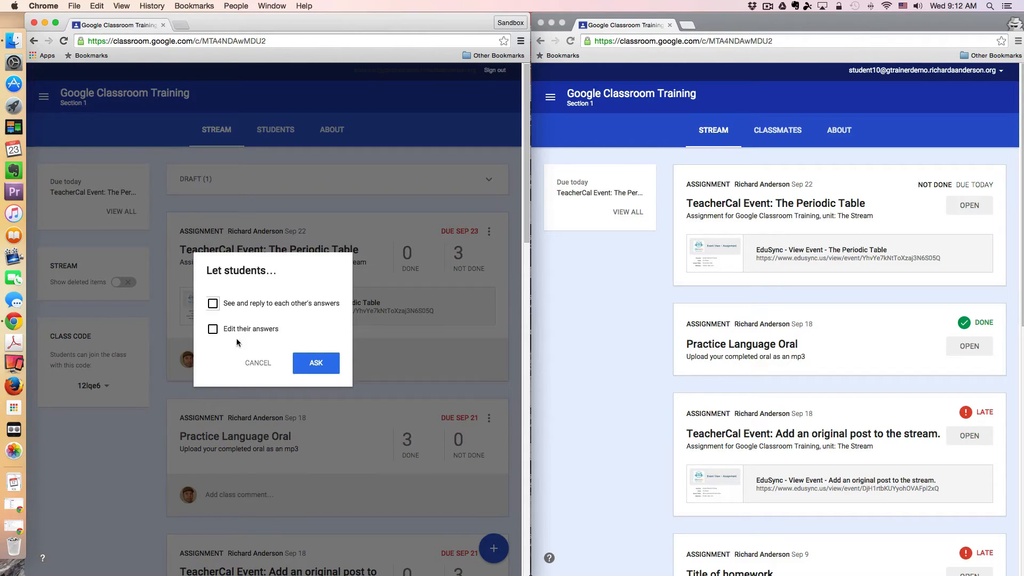
click(214, 328)
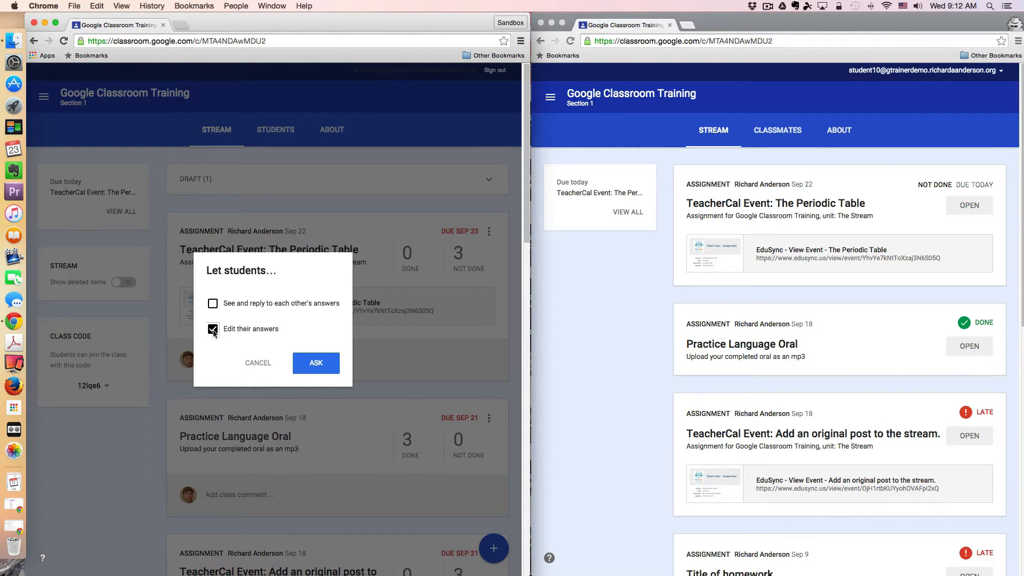
click(212, 328)
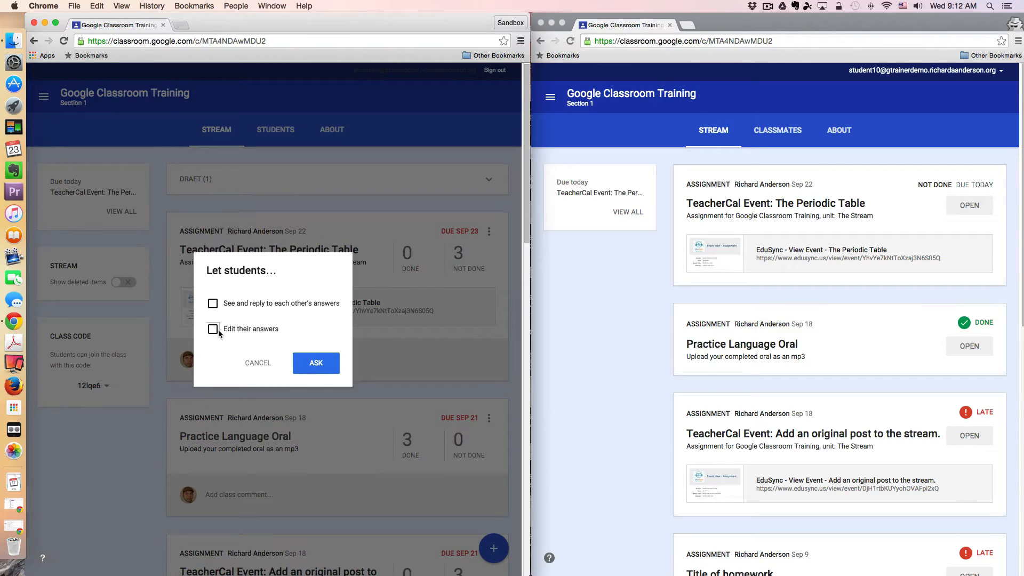
mouse_move(315, 363)
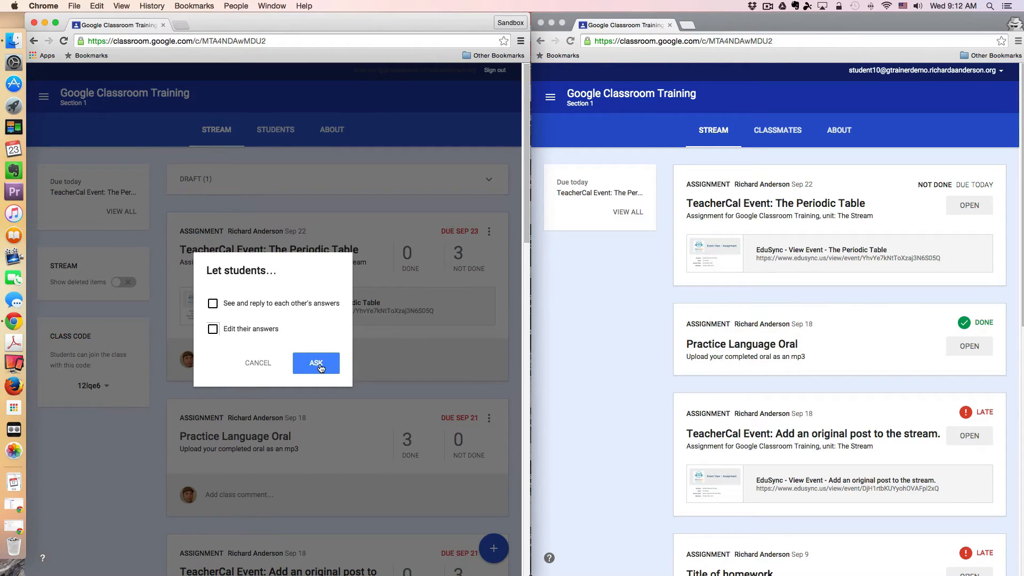
click(315, 362)
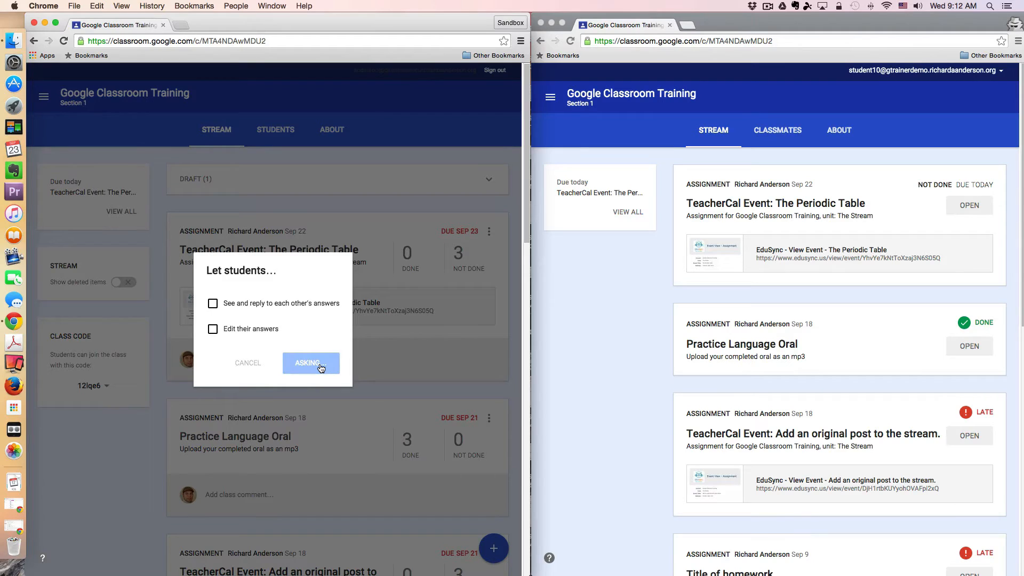
click(311, 363)
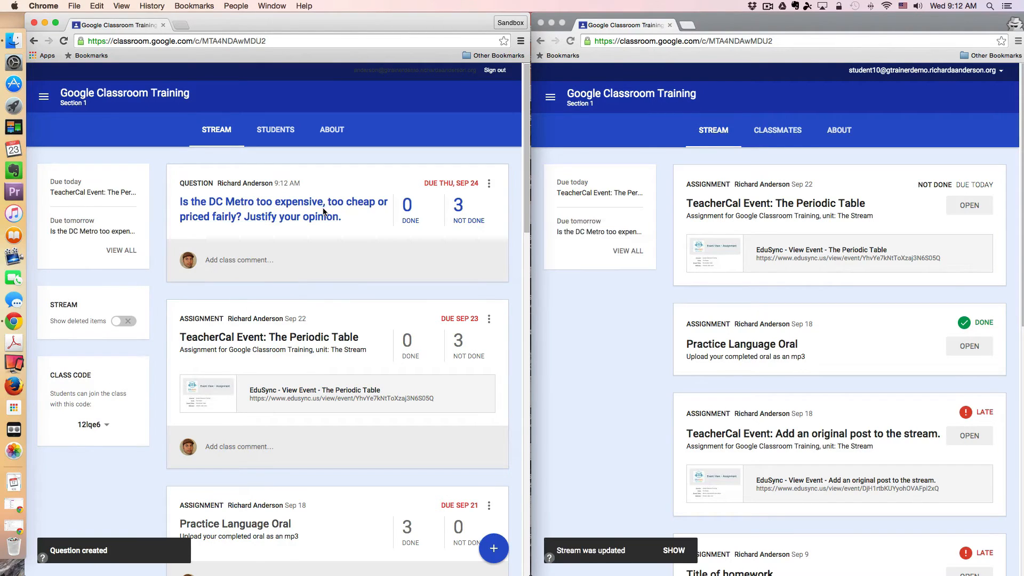
mouse_move(735, 363)
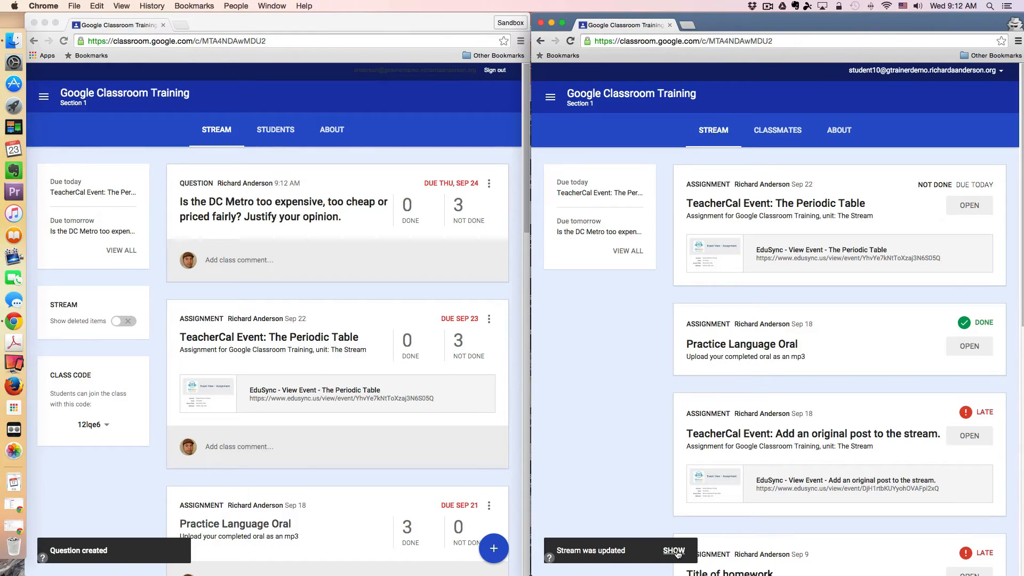
Show the updated stream in the student's window so the DC Metro question appears.
click(673, 550)
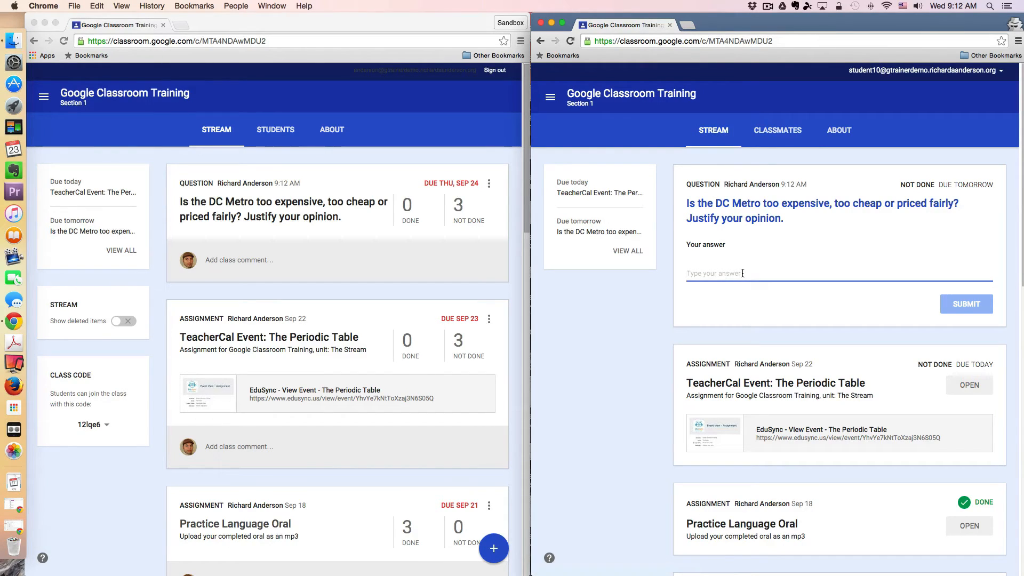
Answer 'I am not at liberty to say.' as the student and confirm the submission.
text(I am)
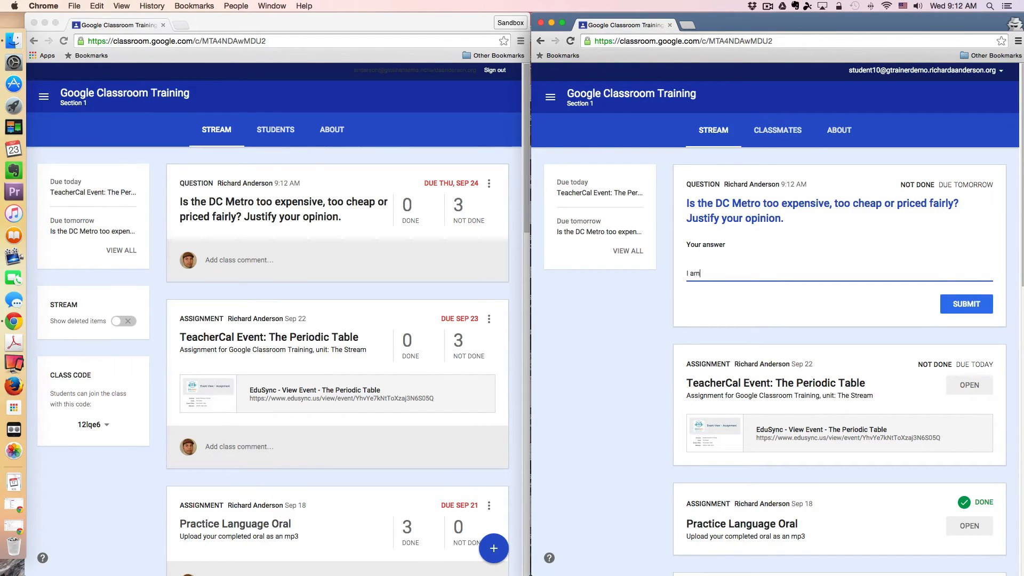
text(not at lib)
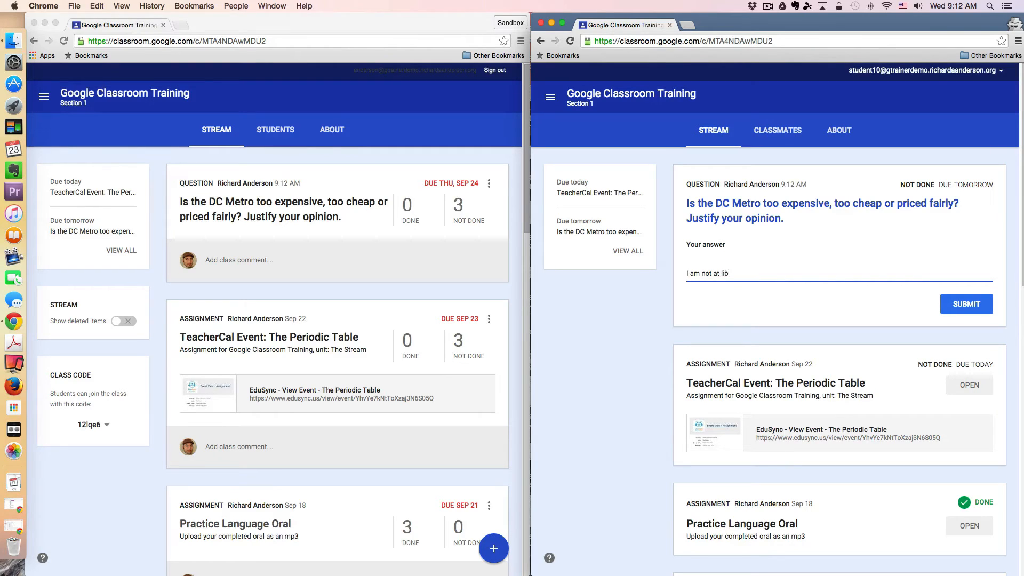
text(erty to say/)
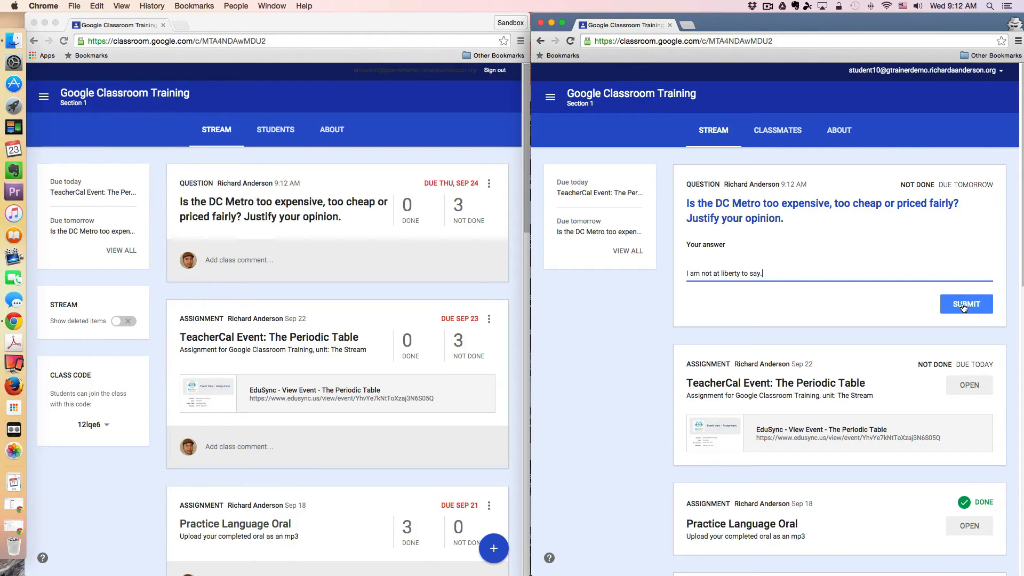
click(966, 304)
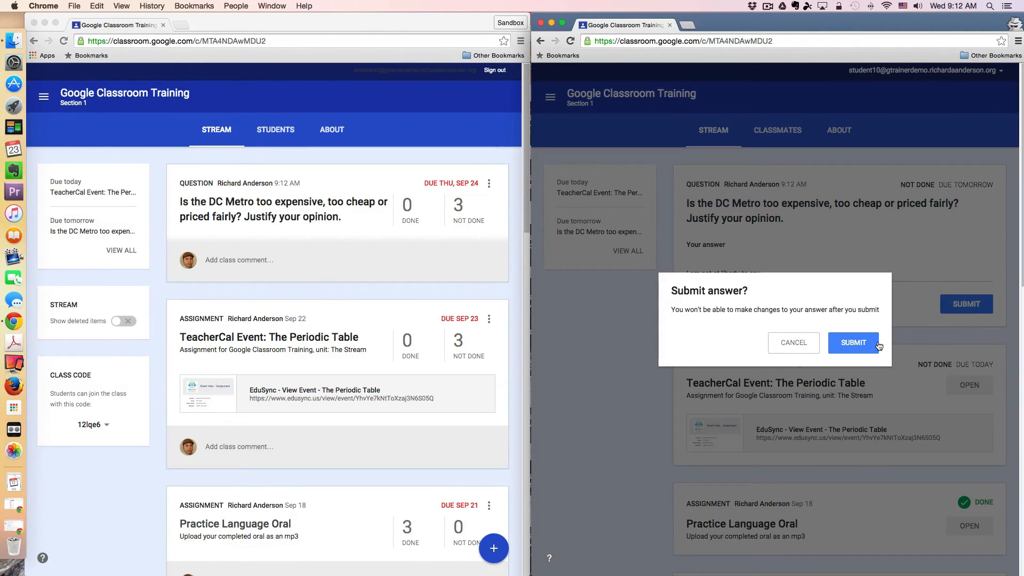
mouse_move(876, 347)
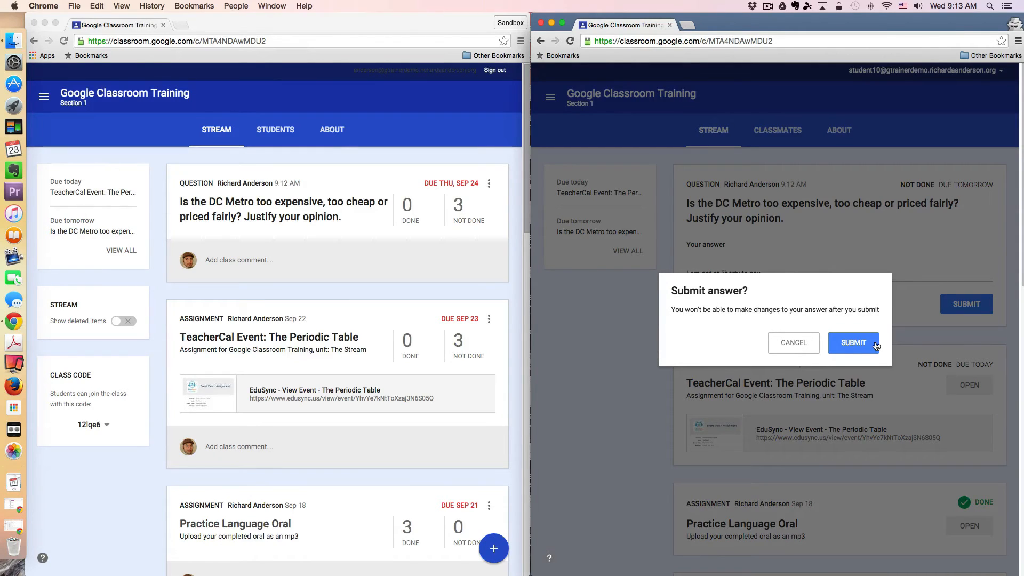
click(853, 342)
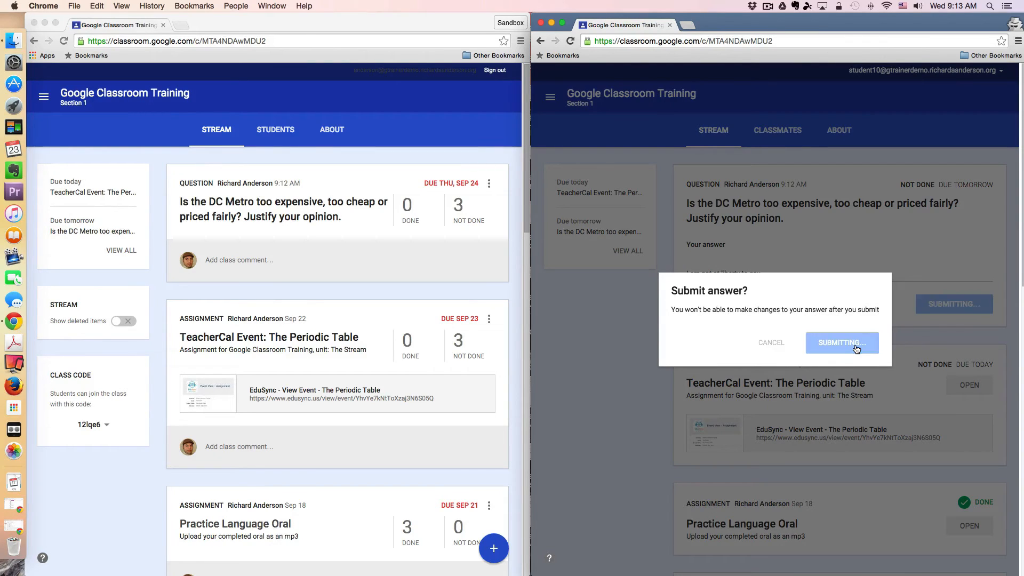
click(841, 343)
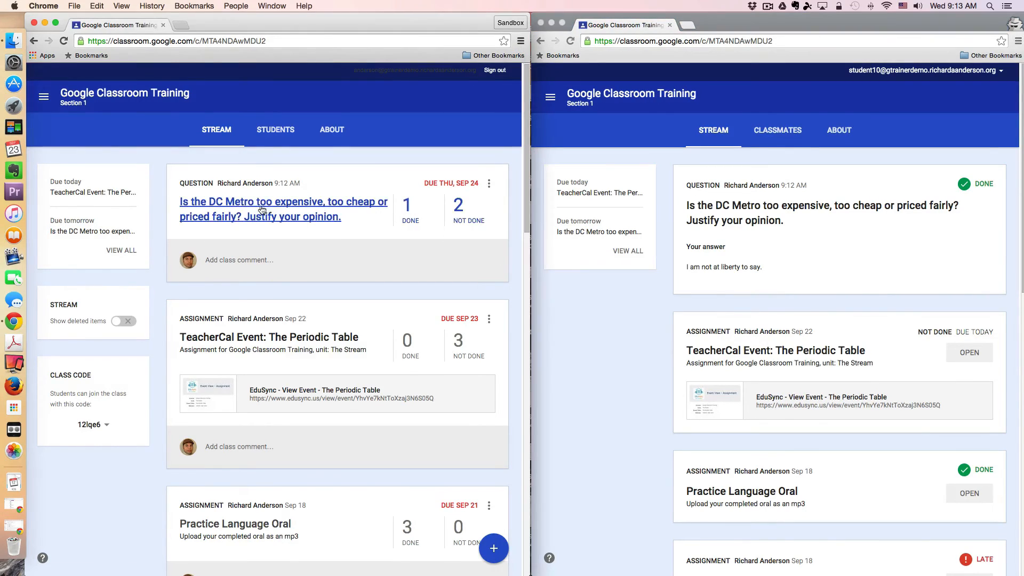
View the Student Answers page for the DC Metro question from the teacher's stream.
click(282, 209)
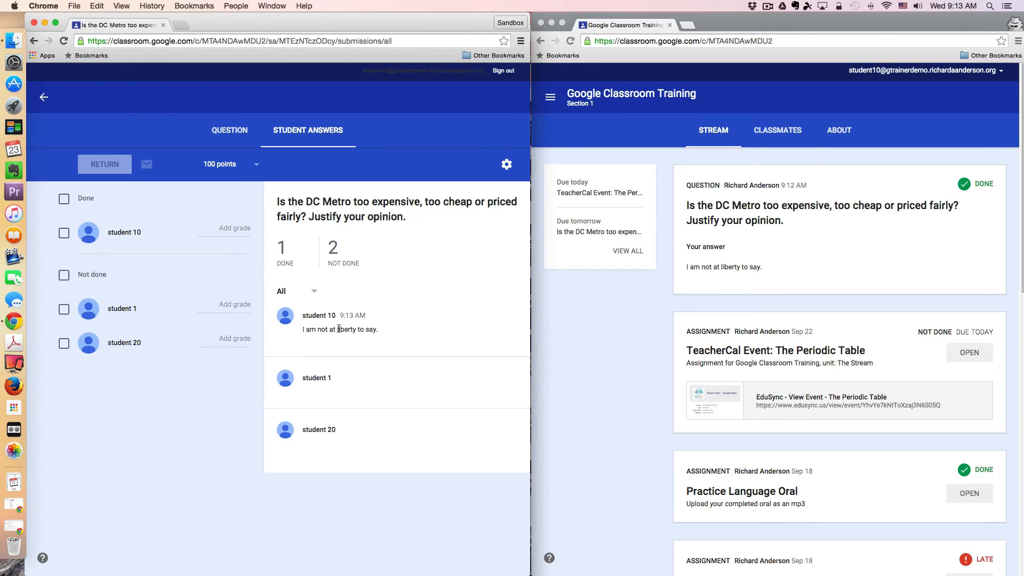
Post the private comment 'why not?' on student 10's submission.
click(124, 232)
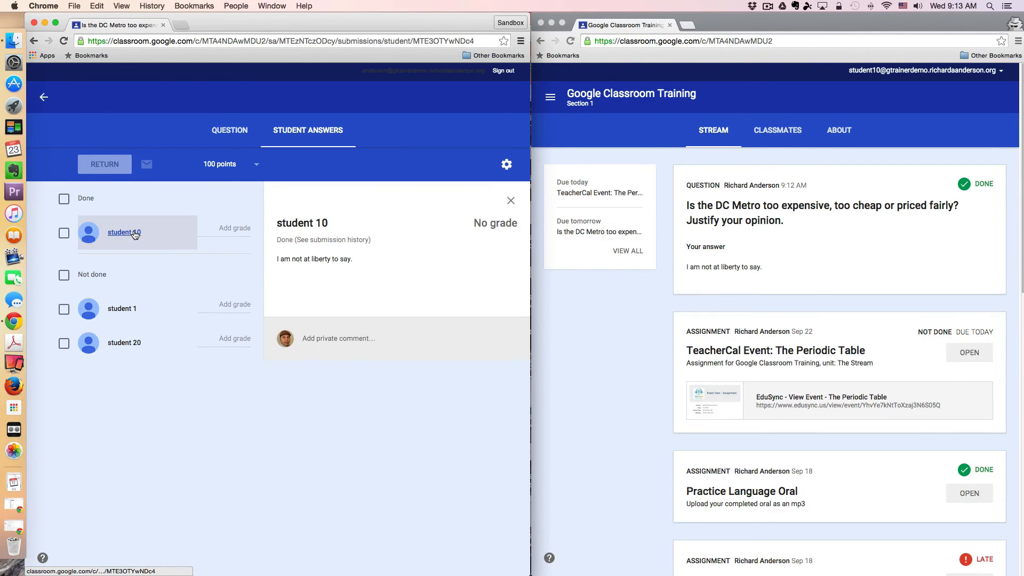
click(338, 338)
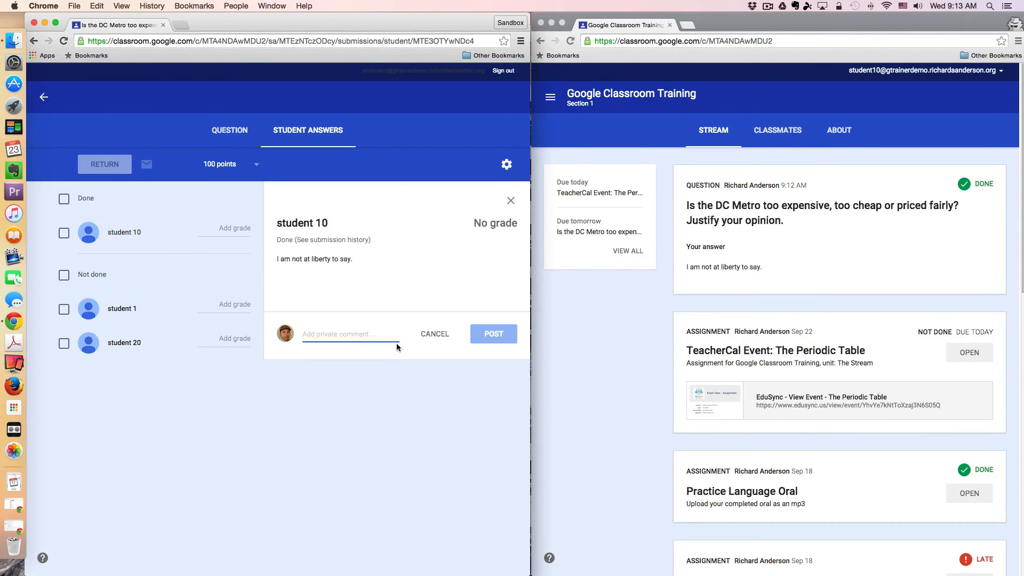
text(why not?)
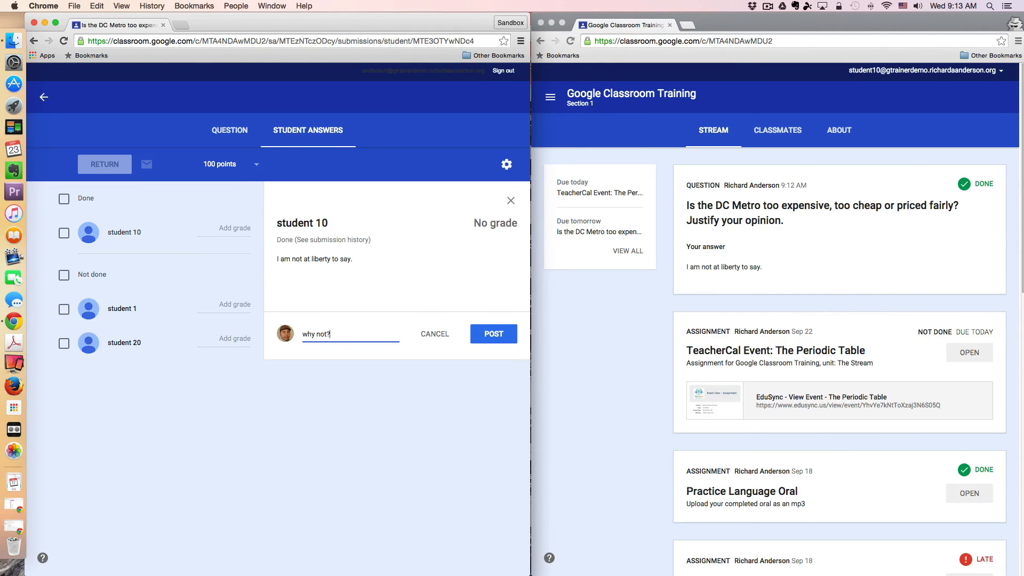
click(493, 334)
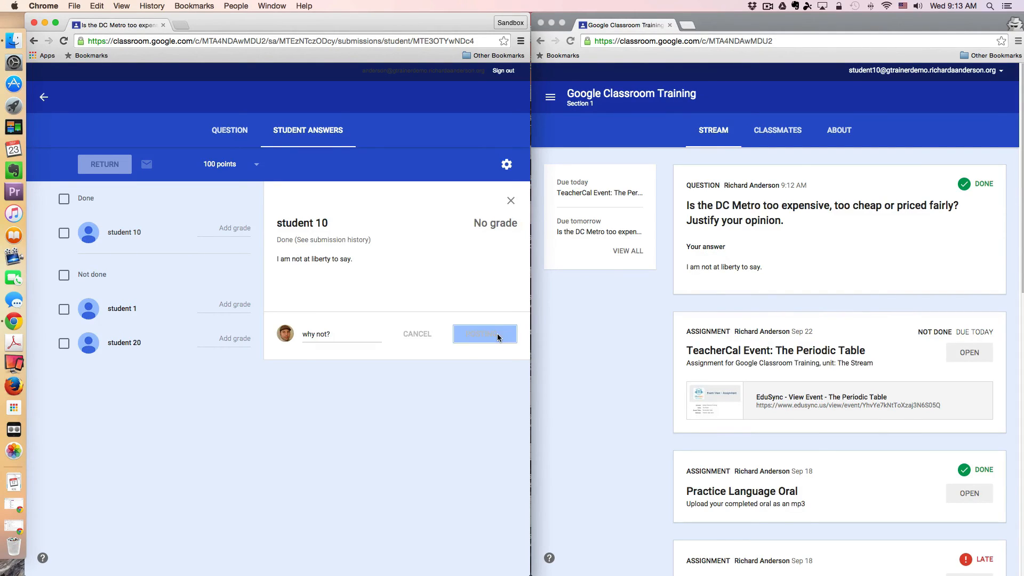
click(484, 334)
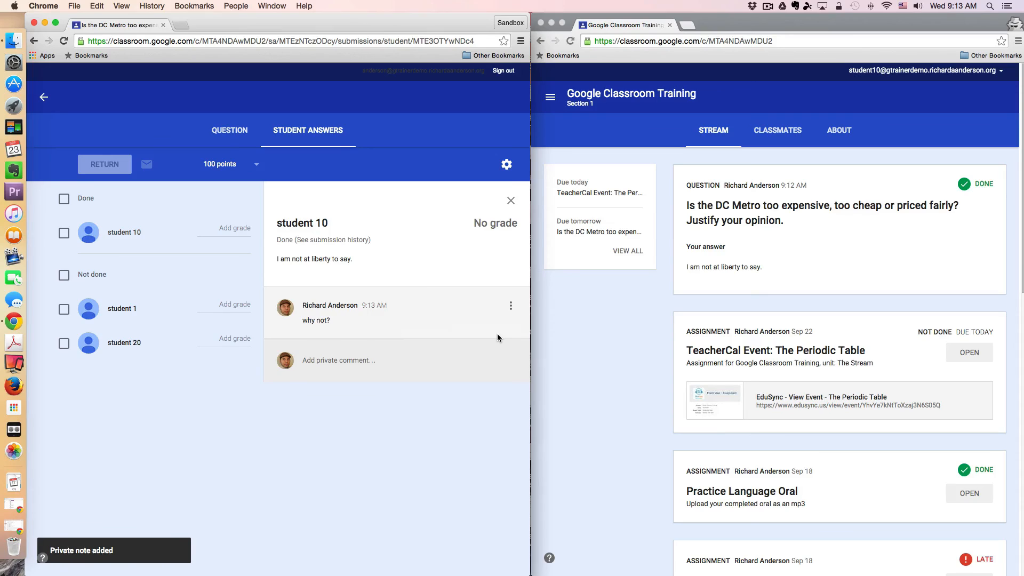